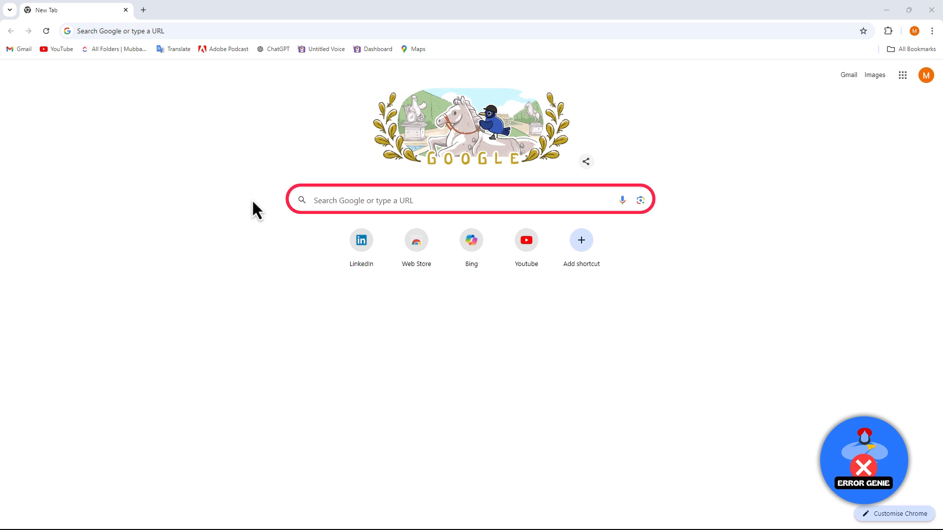
- Go to amazon.com by entering it in the new tab's search box
{"action": "left_click", "coordinate": [389, 201]}
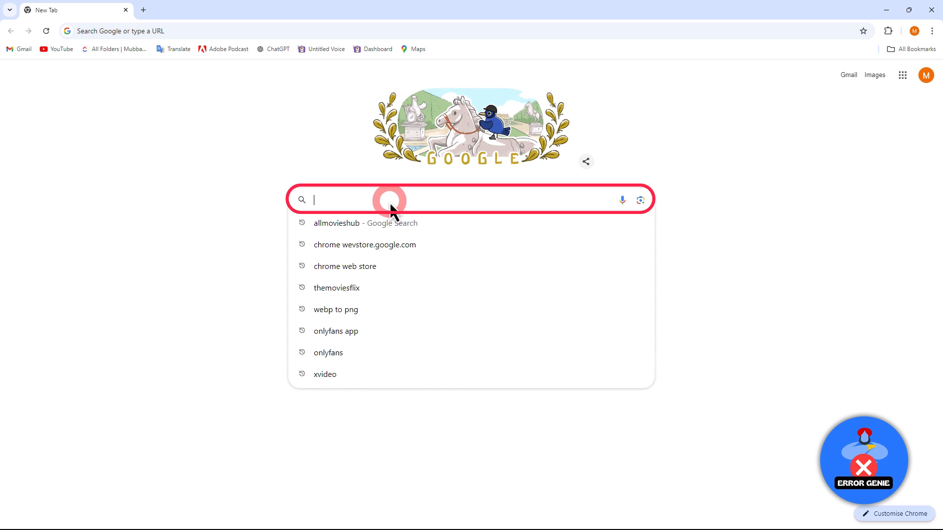
{"action": "type", "text": "amazon.com"}
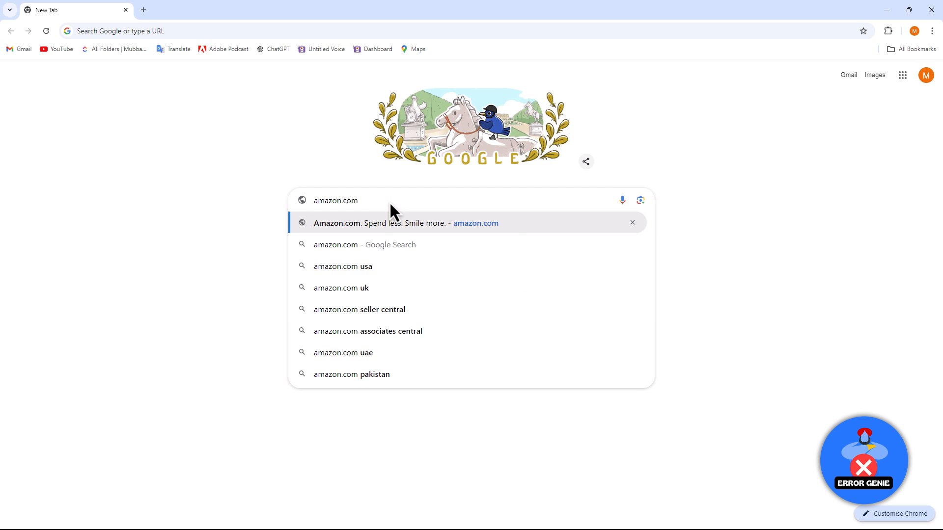
{"action": "left_click", "coordinate": [389, 223]}
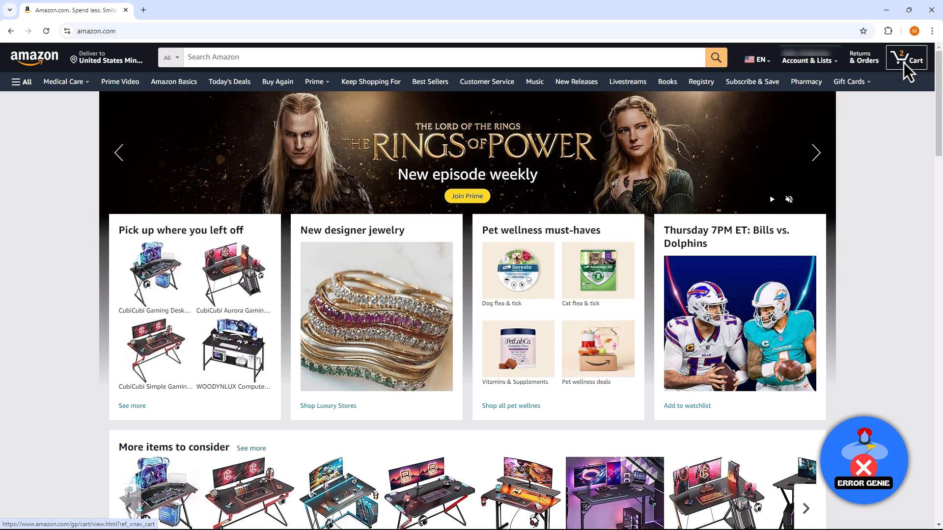
- Open the Amazon shopping cart from the header Cart icon
{"action": "left_click", "coordinate": [909, 58]}
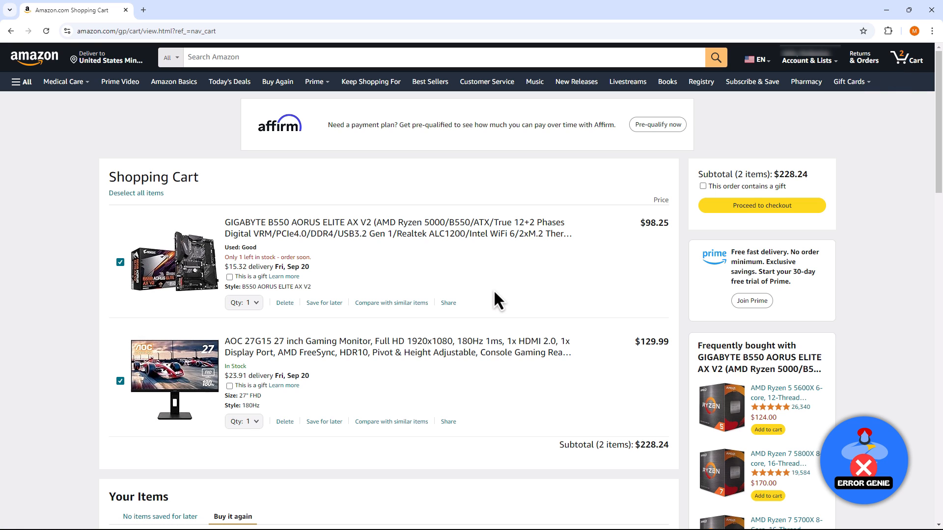
{"action": "mouse_move", "coordinate": [448, 302]}
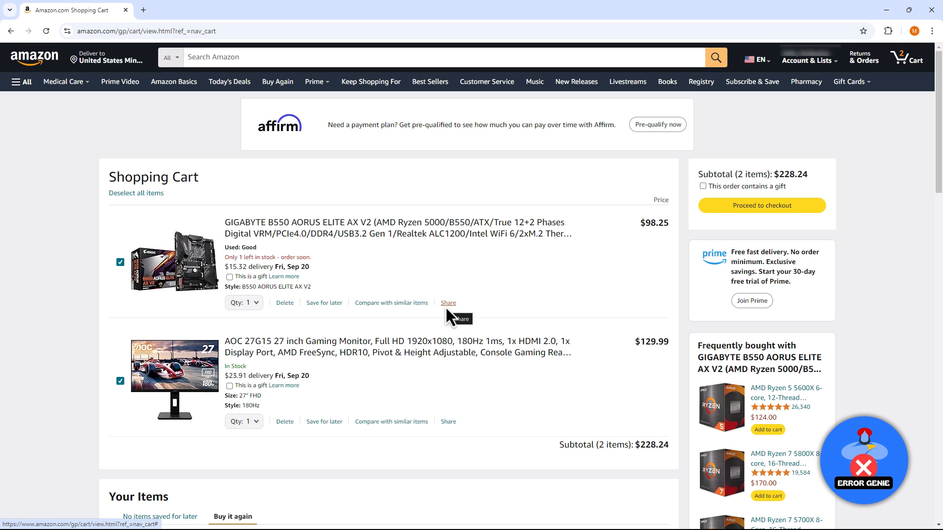
- Share the GIGABYTE motherboard and copy its product link from the popup
{"action": "left_click", "coordinate": [449, 302]}
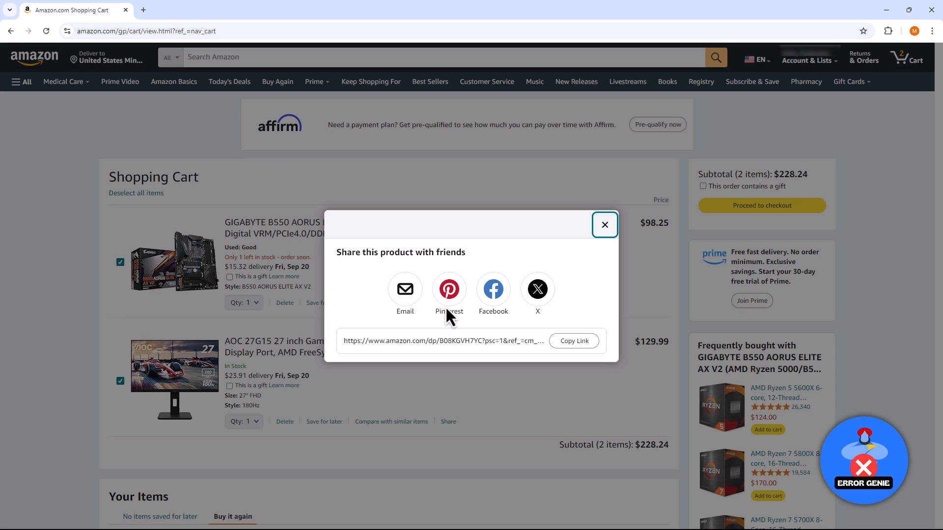
{"action": "mouse_move", "coordinate": [426, 328]}
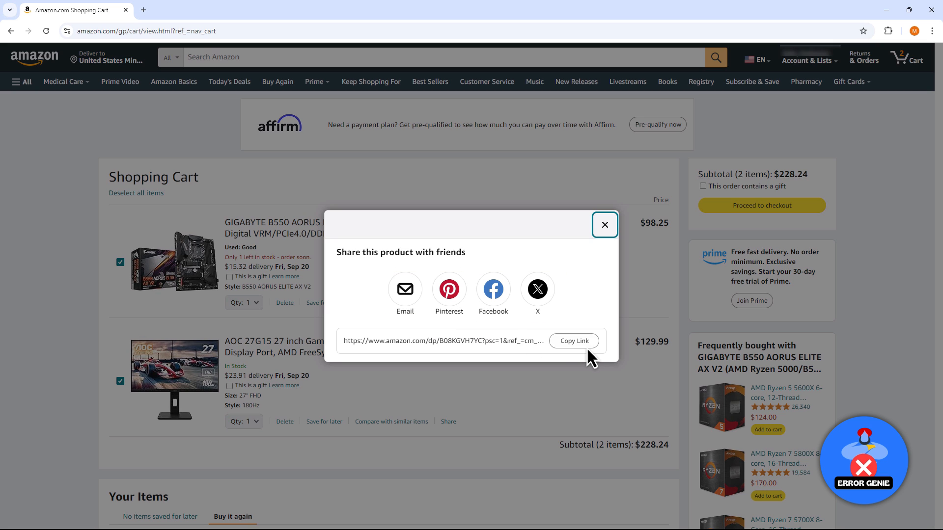
{"action": "left_click", "coordinate": [574, 341]}
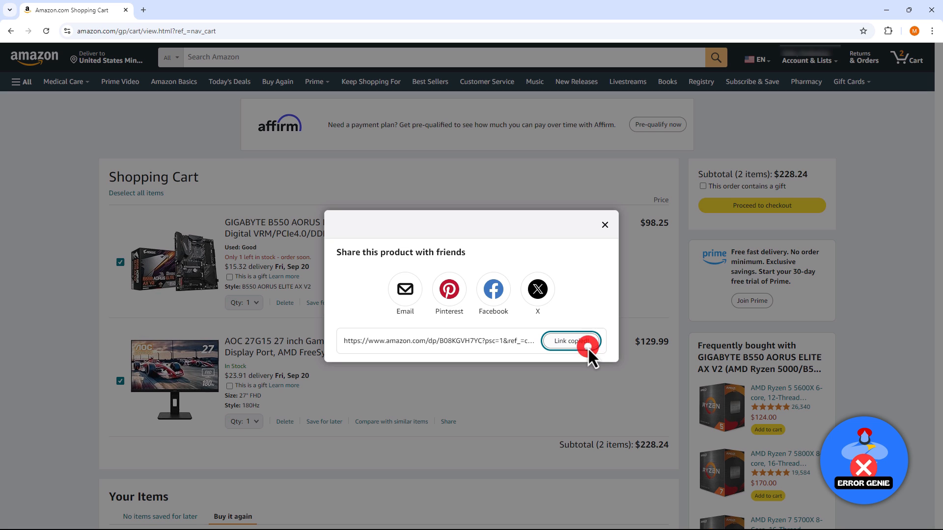
{"action": "left_click", "coordinate": [577, 341]}
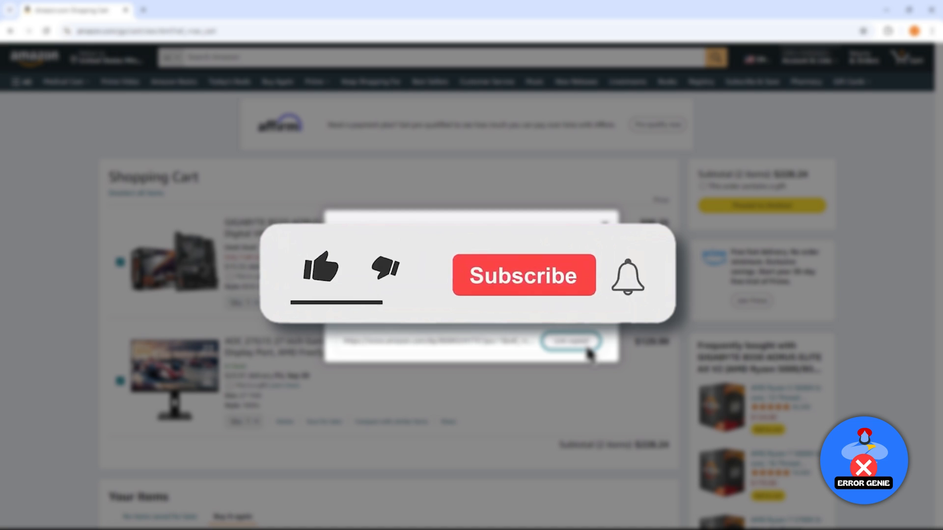
{"action": "left_click", "coordinate": [525, 275]}
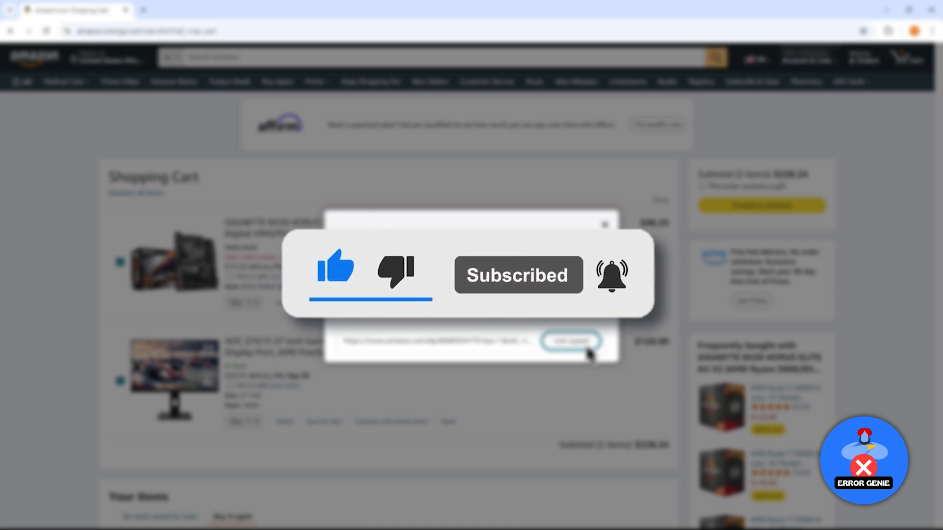
{"action": "left_click", "coordinate": [571, 341]}
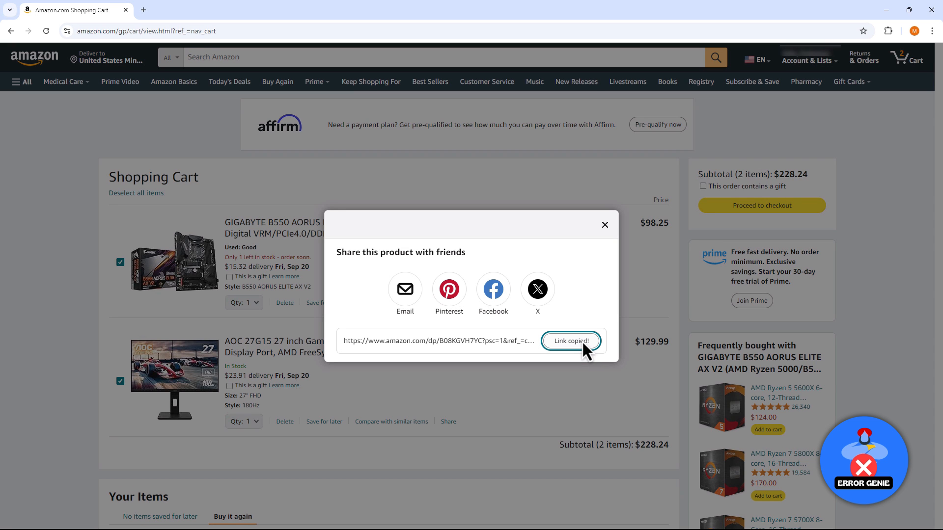